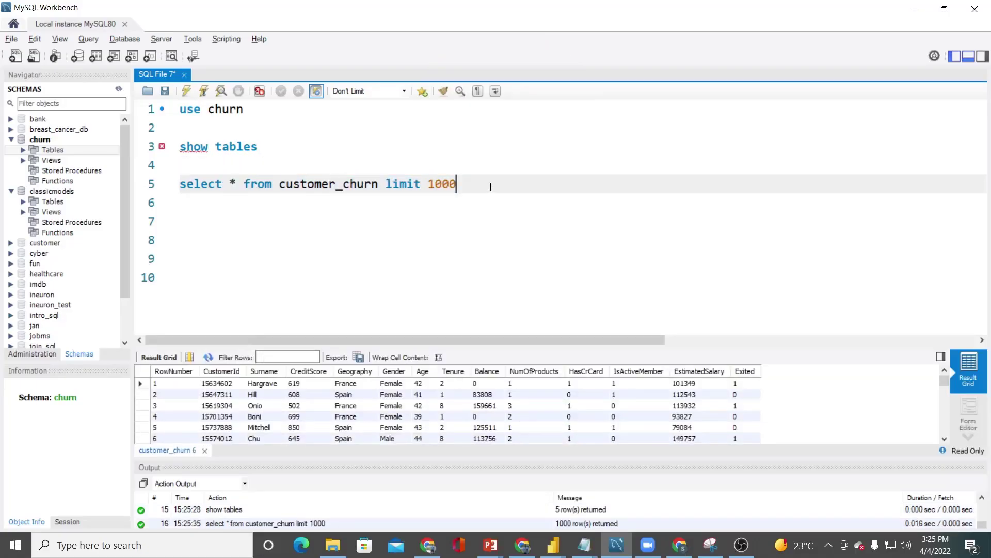
type("select *")
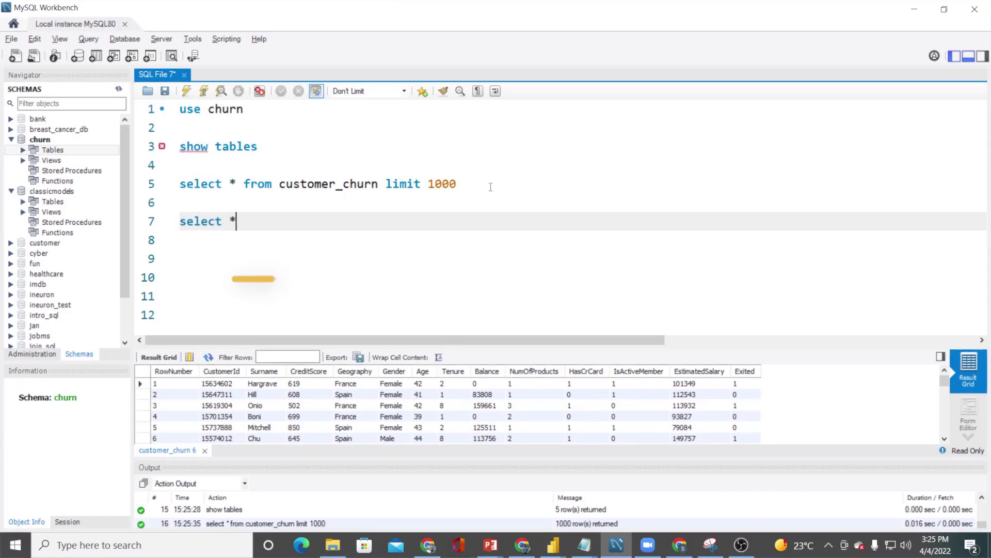